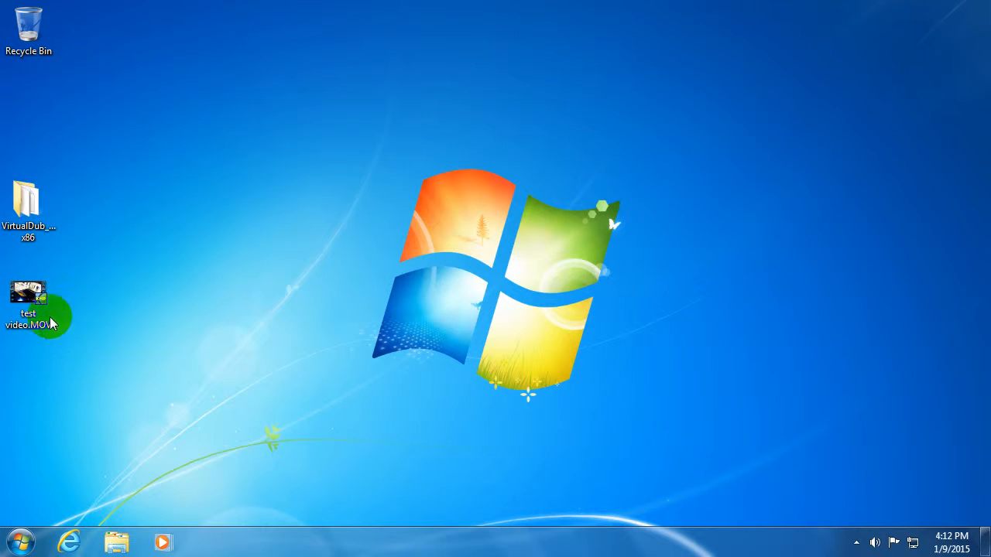
Enter the VirtualDub_1.10.4 x86 folder and its plugins32 subfolder
click(28, 297)
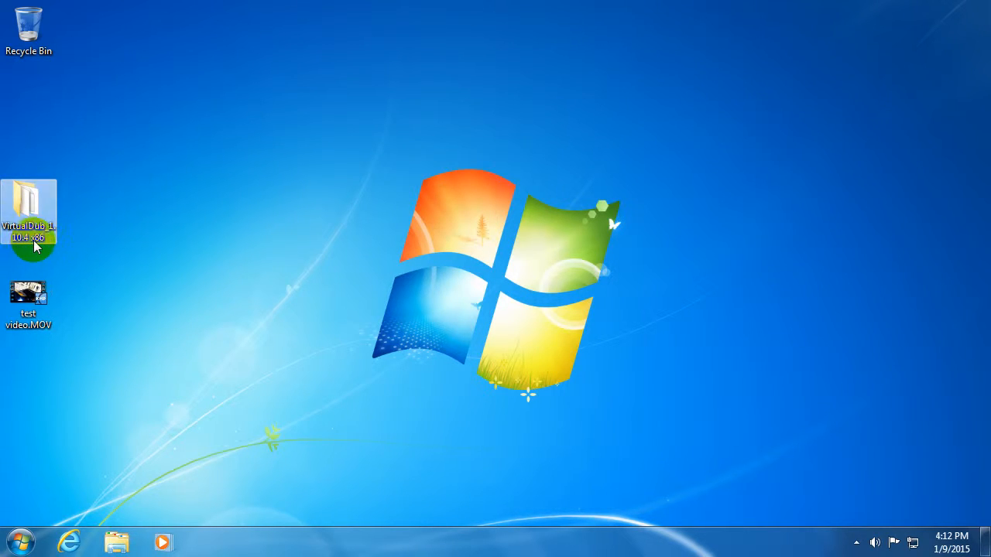
mouse_move(34, 224)
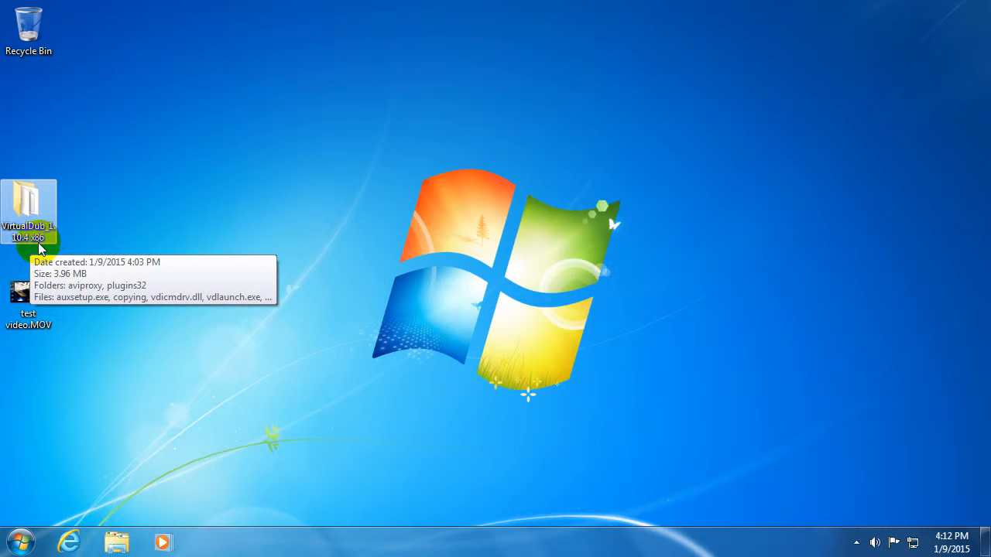
double_click(28, 209)
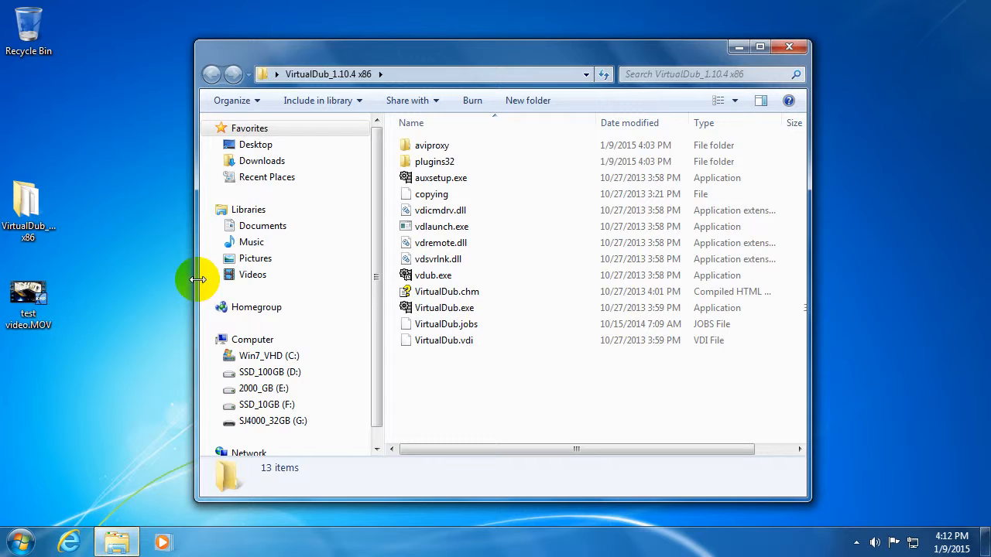
click(433, 161)
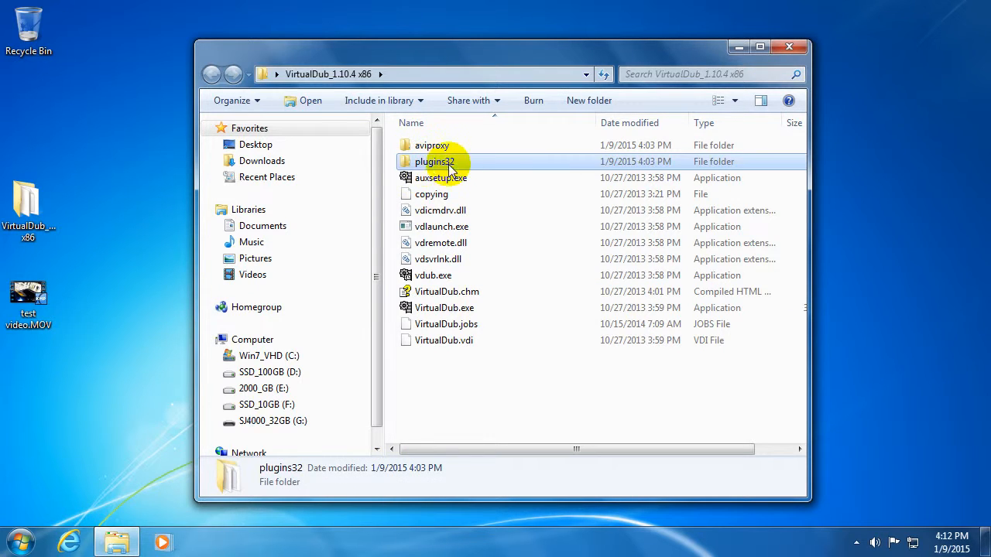
double_click(434, 161)
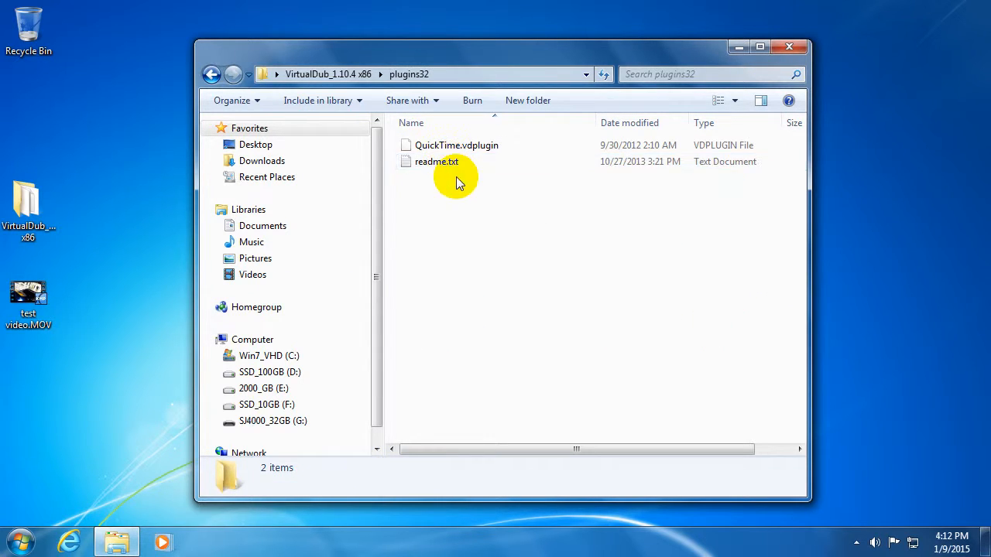
Check that QuickTime.vdplugin is present, then return to the main VirtualDub folder
click(455, 145)
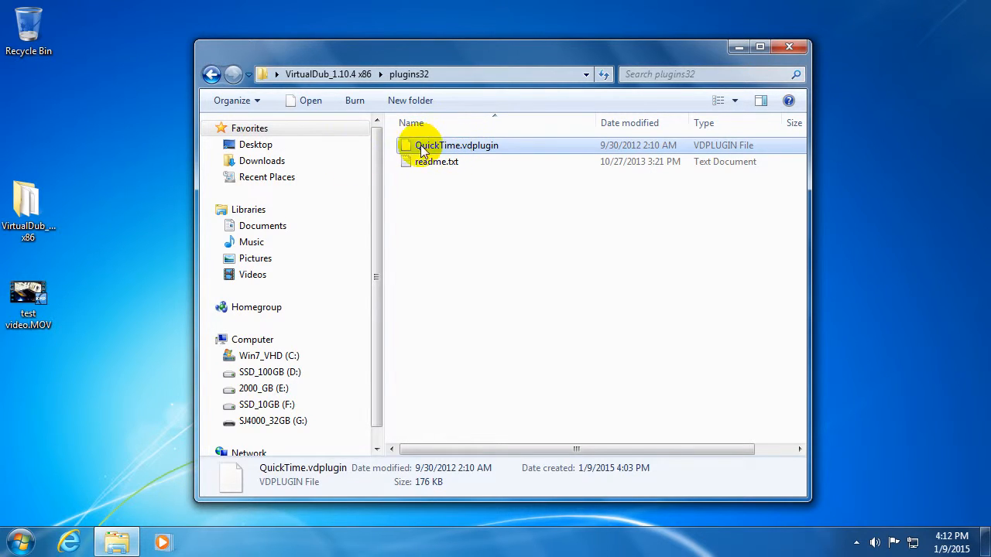
click(28, 302)
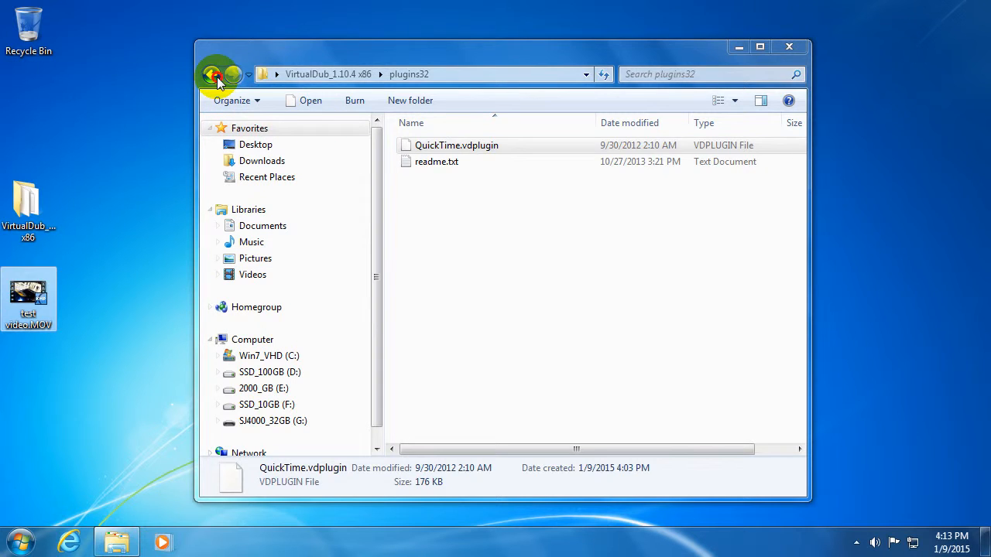
click(219, 75)
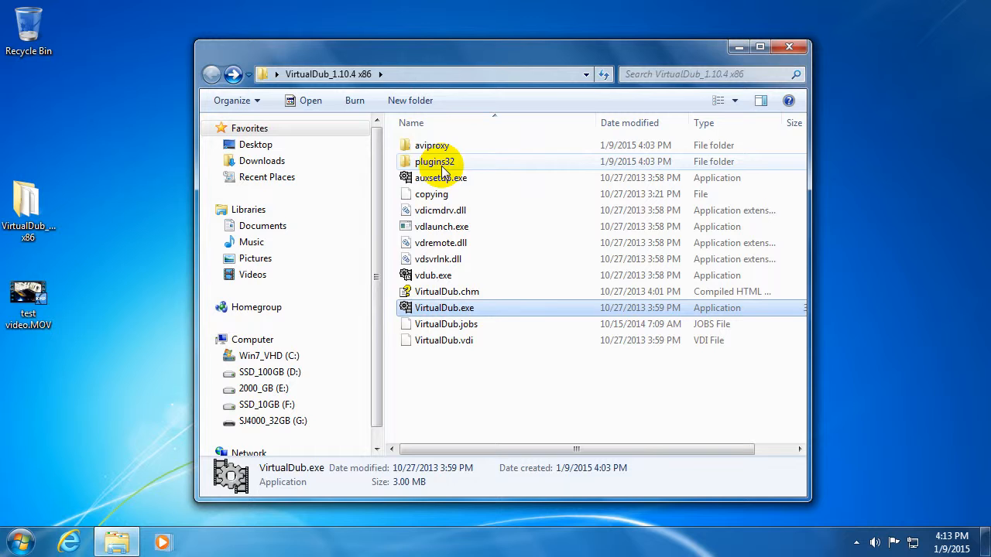
mouse_move(461, 167)
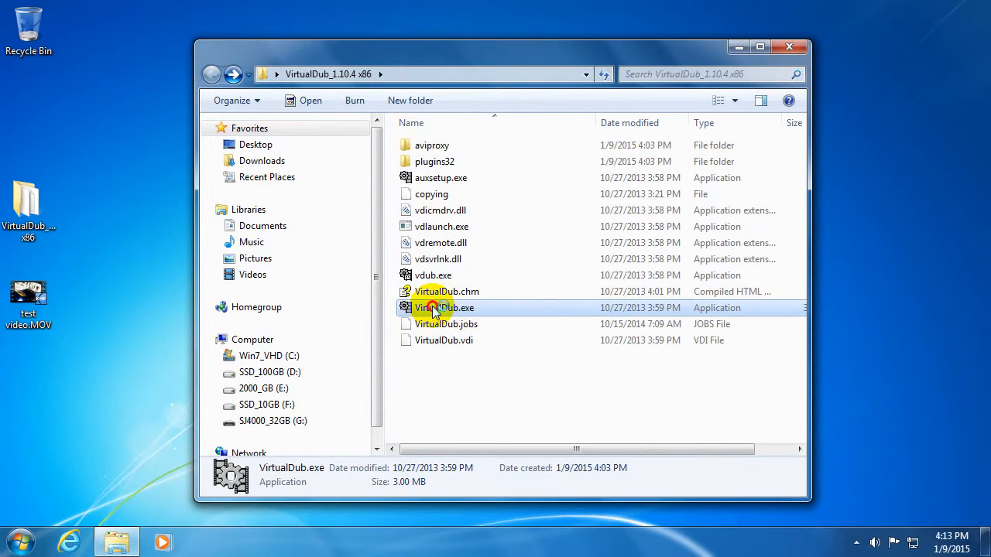
Launch VirtualDub with test video.MOV and scrub to frame 1208 where useful footage begins
double_click(445, 307)
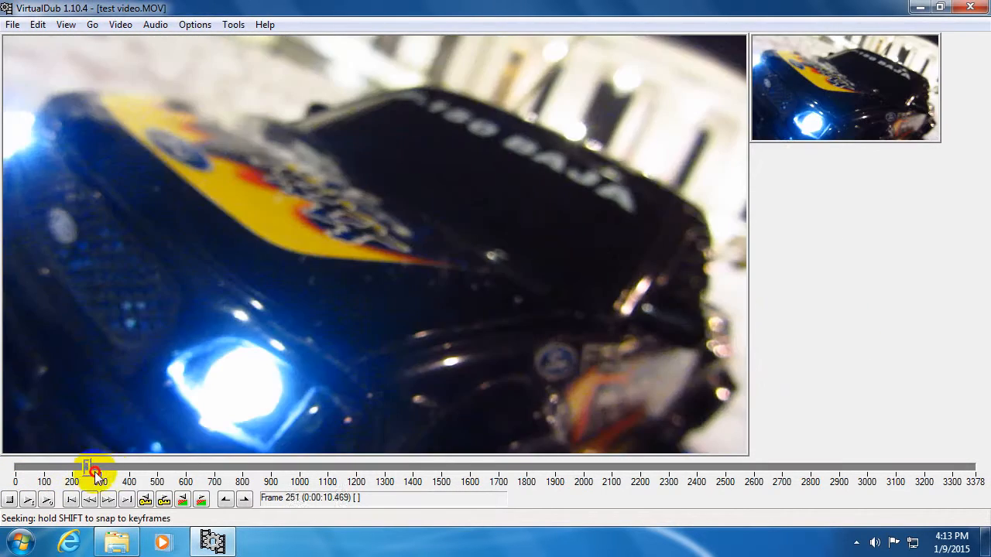
drag(93, 471, 244, 471)
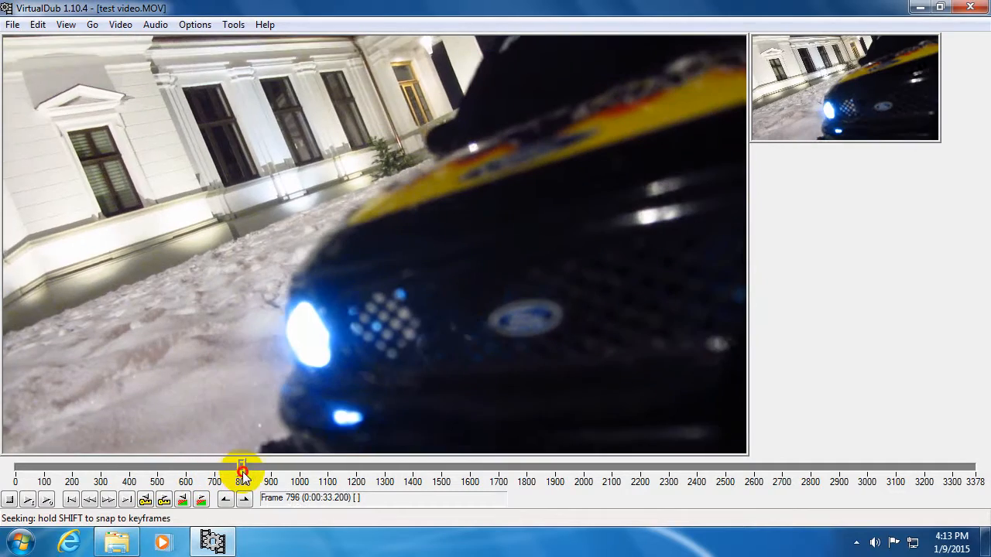
drag(242, 471, 297, 470)
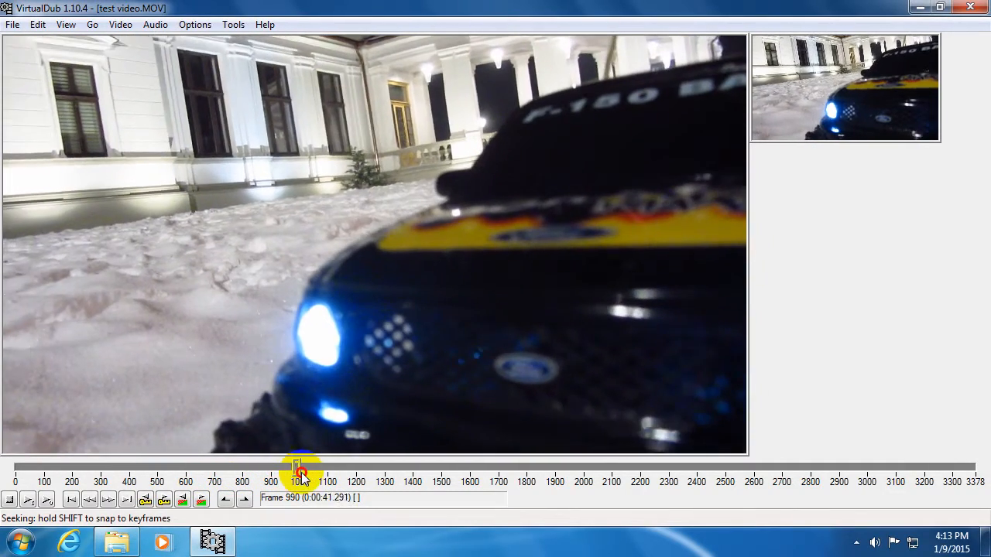
drag(301, 472, 353, 472)
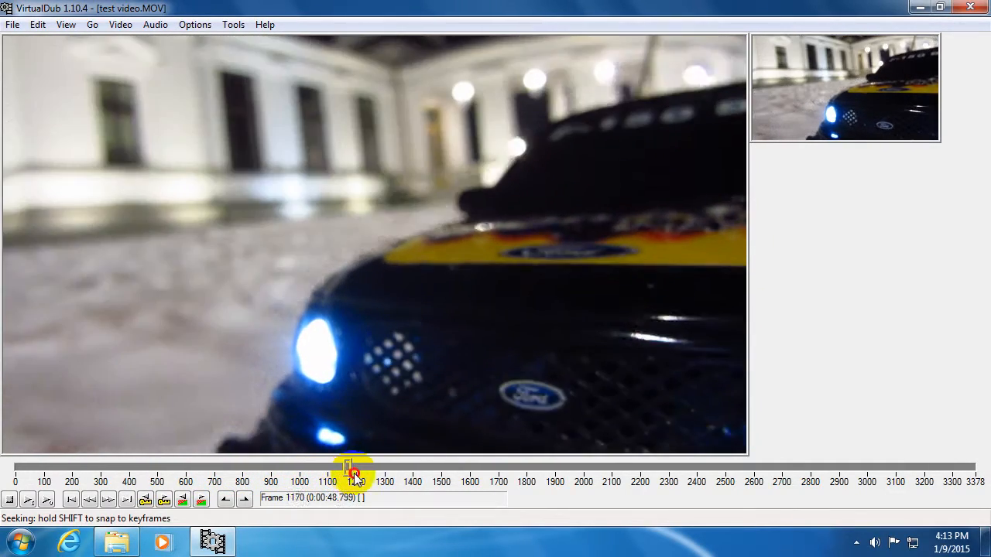
drag(355, 468, 359, 468)
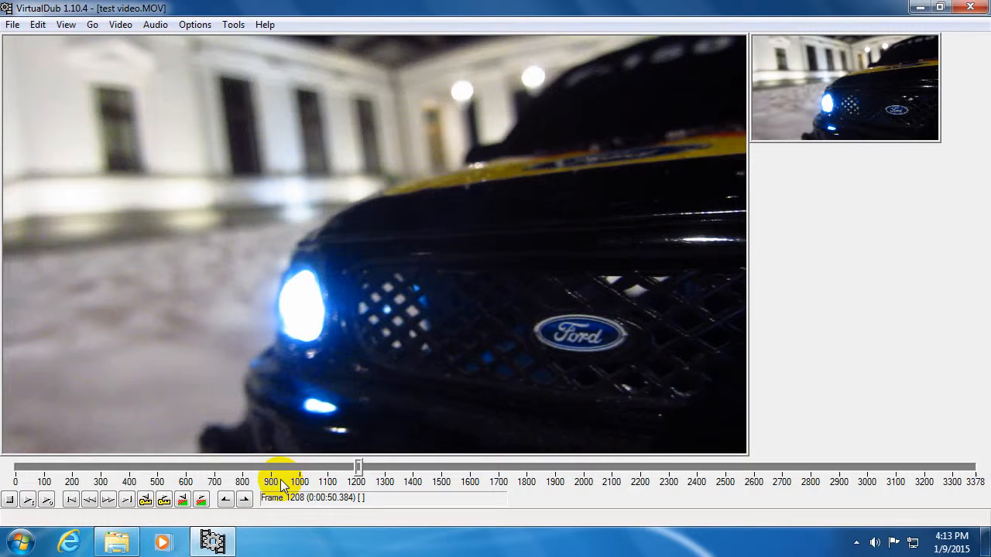
drag(282, 464, 359, 465)
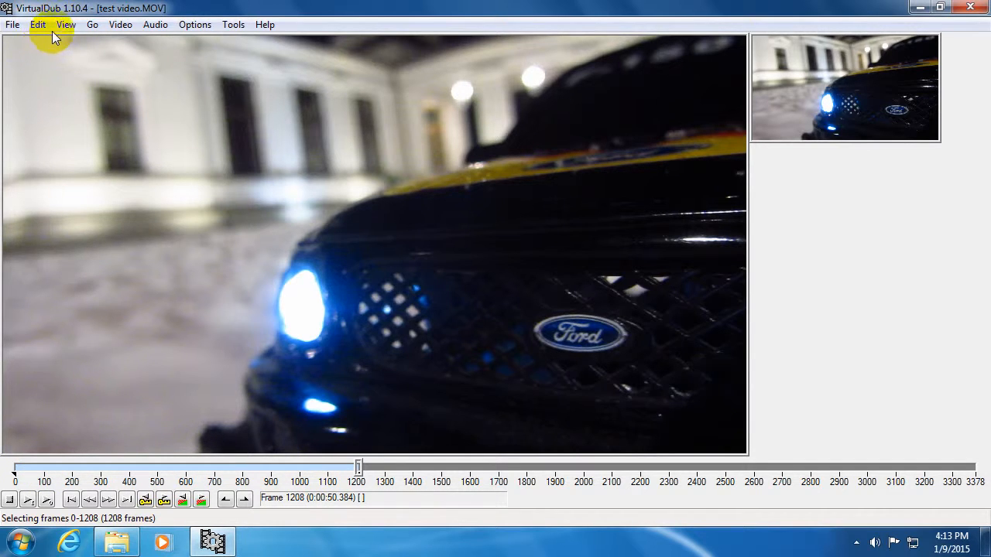
Delete the selected frames 0 to 1208, shortening the clip to 2170 frames
click(37, 24)
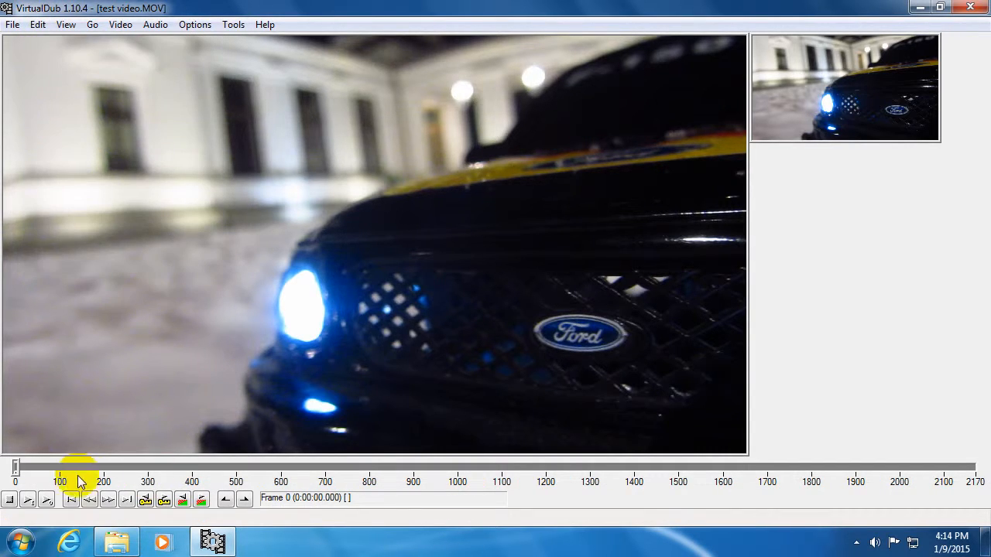
Scrub the trimmed clip and settle on frame 452 as the selection start
drag(77, 468, 37, 470)
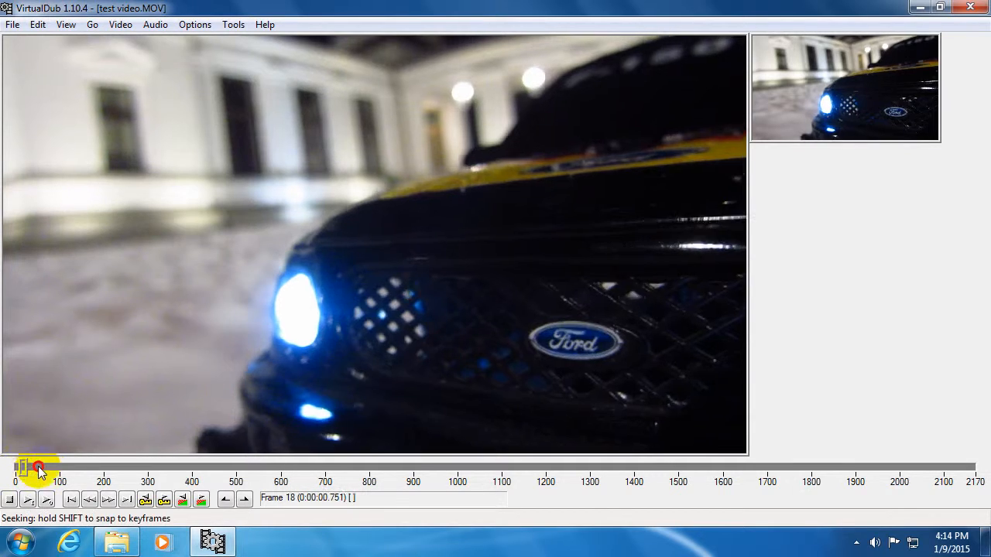
drag(37, 467, 217, 468)
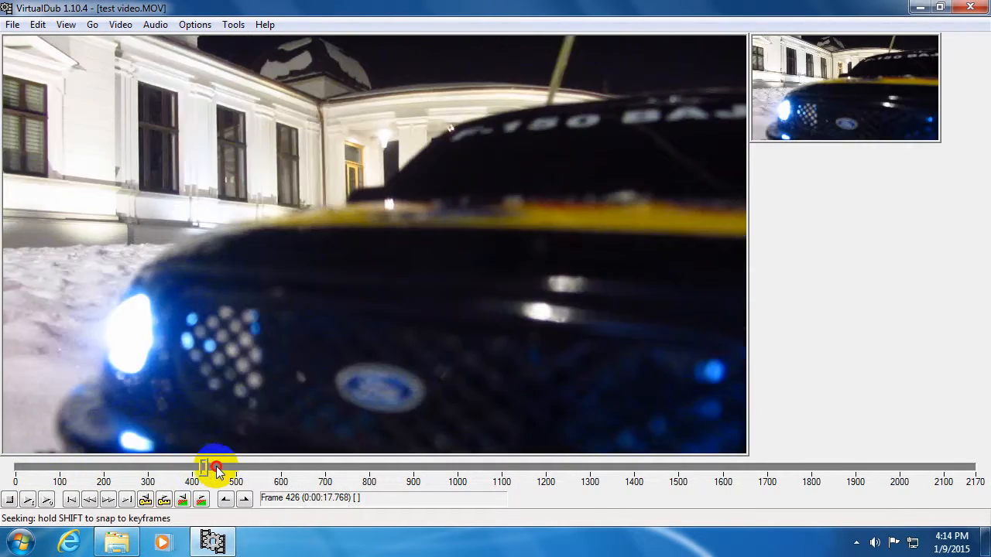
drag(217, 471, 282, 470)
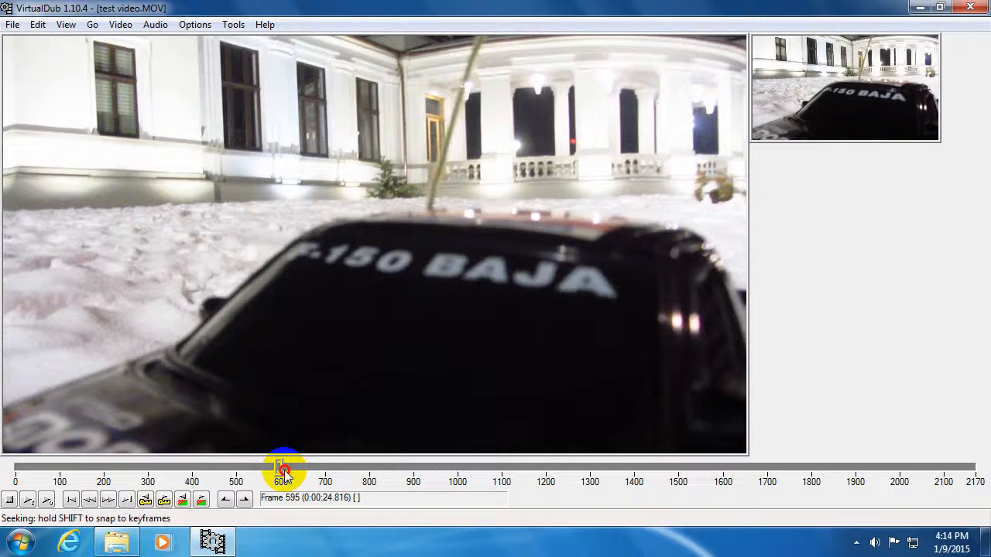
drag(281, 471, 217, 470)
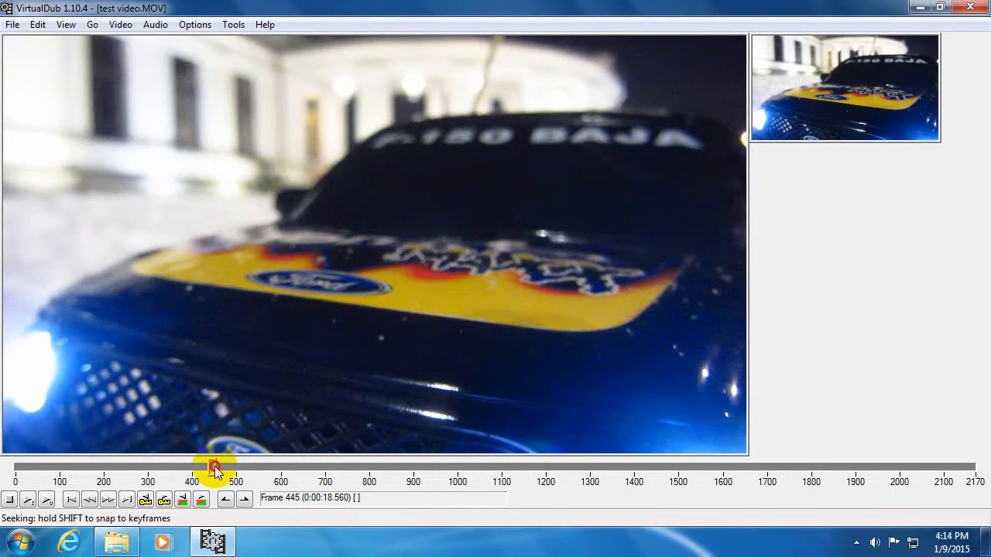
drag(215, 470, 192, 471)
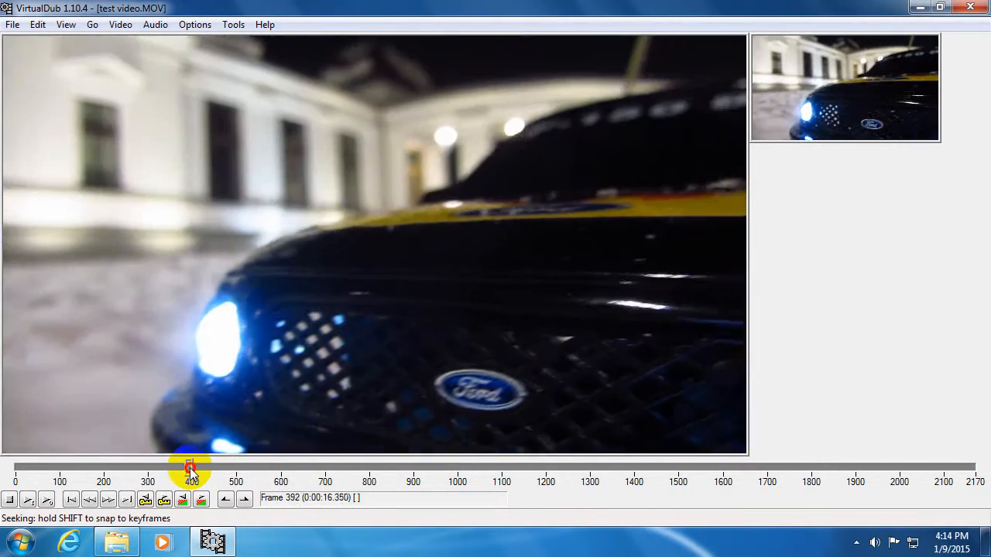
drag(192, 468, 215, 468)
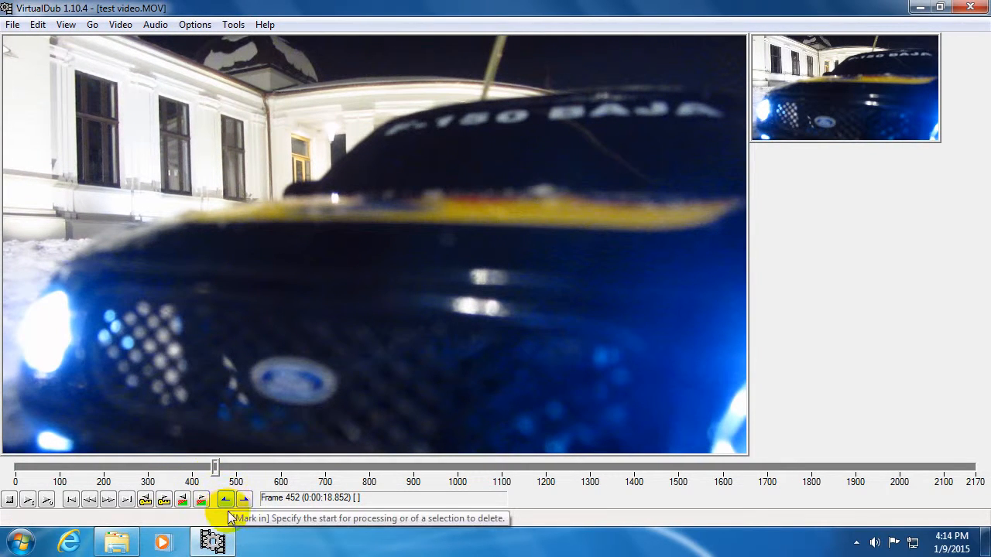
Move to the last frame 2170 and mark it as the selection end
drag(215, 467, 790, 471)
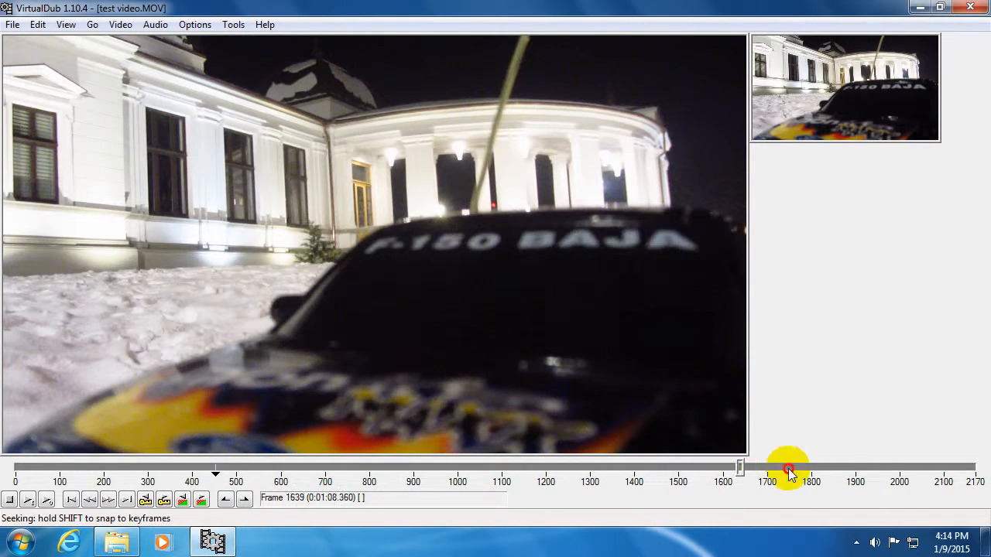
drag(788, 471, 974, 498)
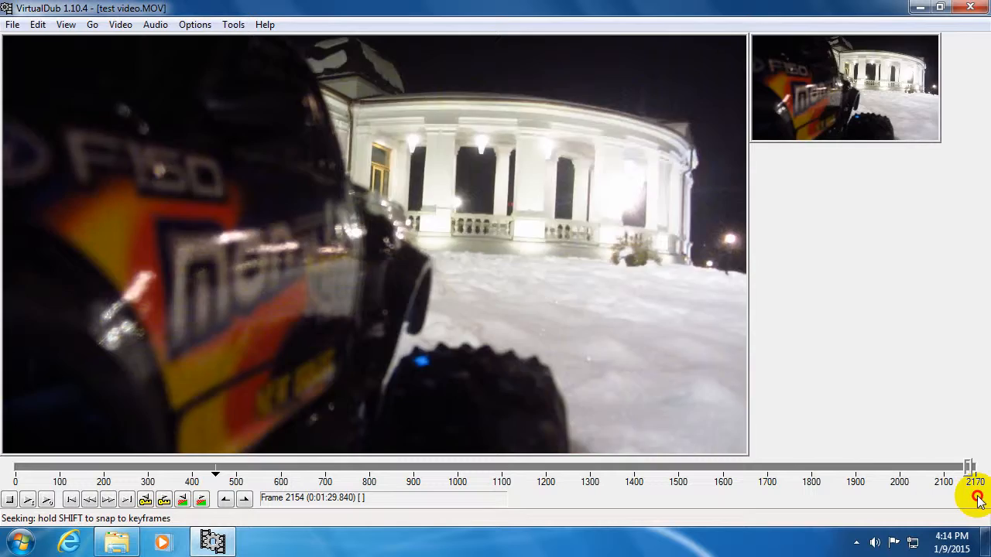
click(245, 498)
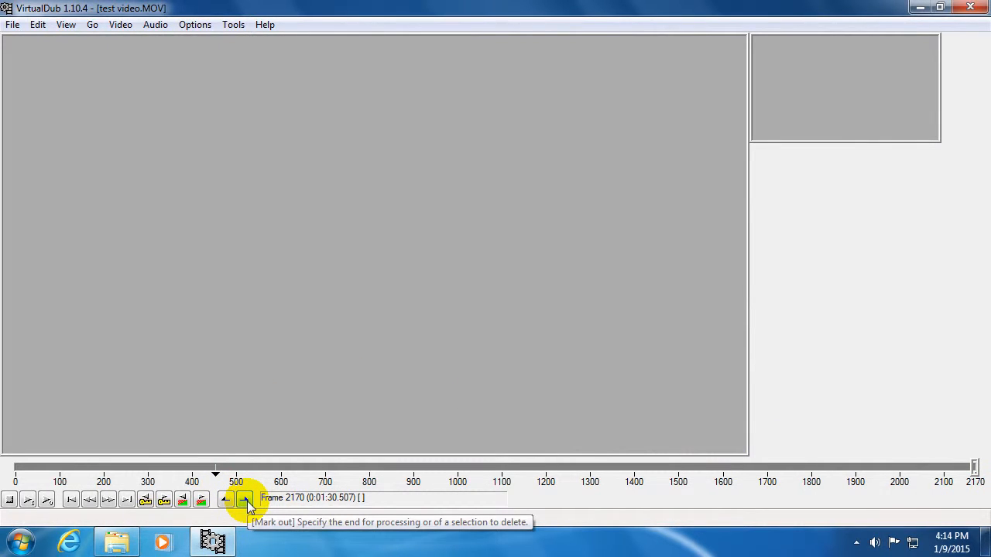
click(244, 498)
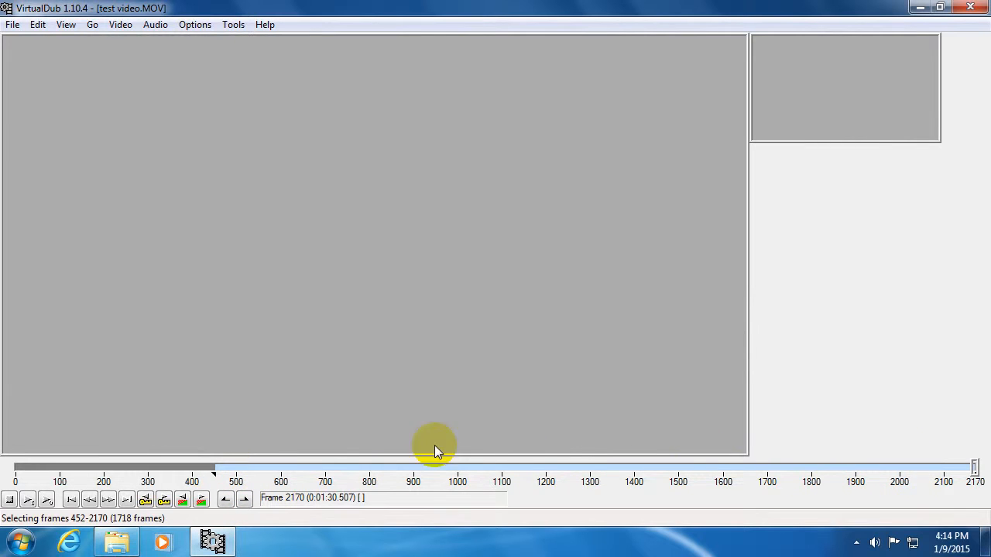
Bring up the Edit commands to delete the selected frames 452 to 2170
click(37, 25)
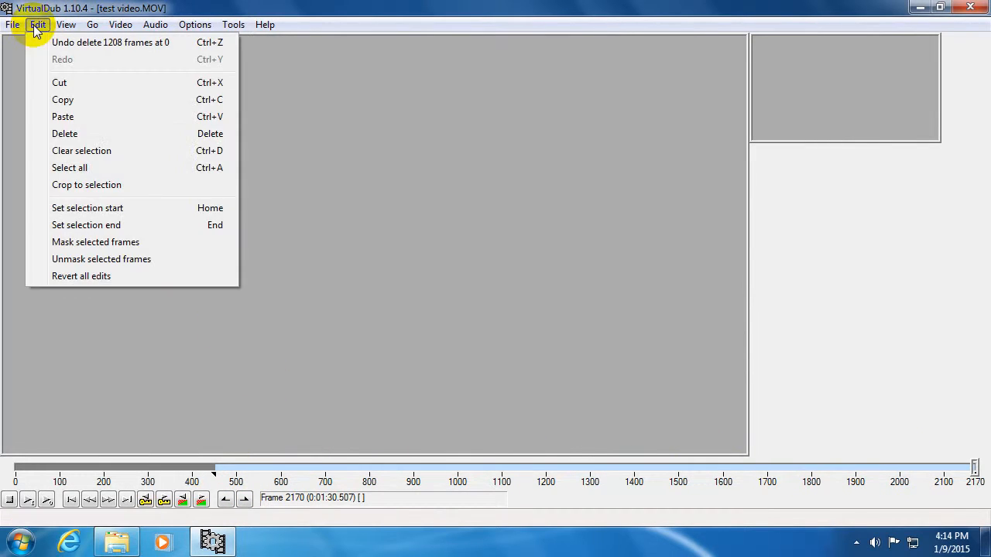
mouse_move(65, 133)
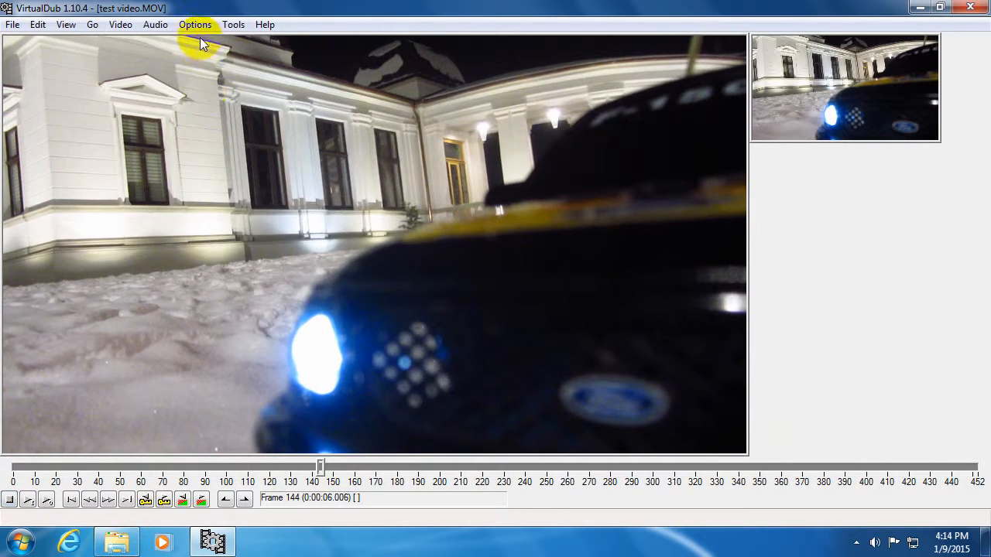
Set video and audio to Direct stream copy, then bring up the File commands
click(120, 25)
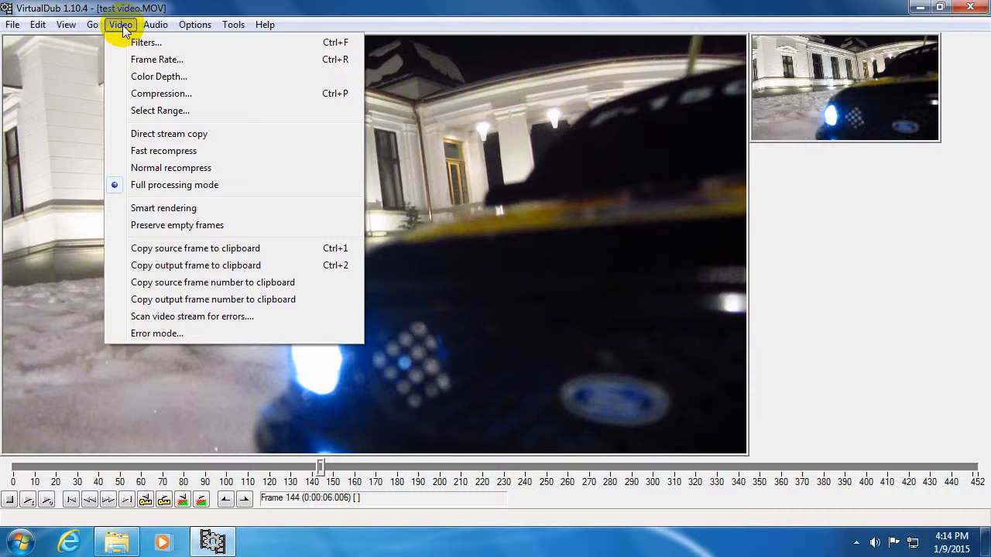
mouse_move(169, 133)
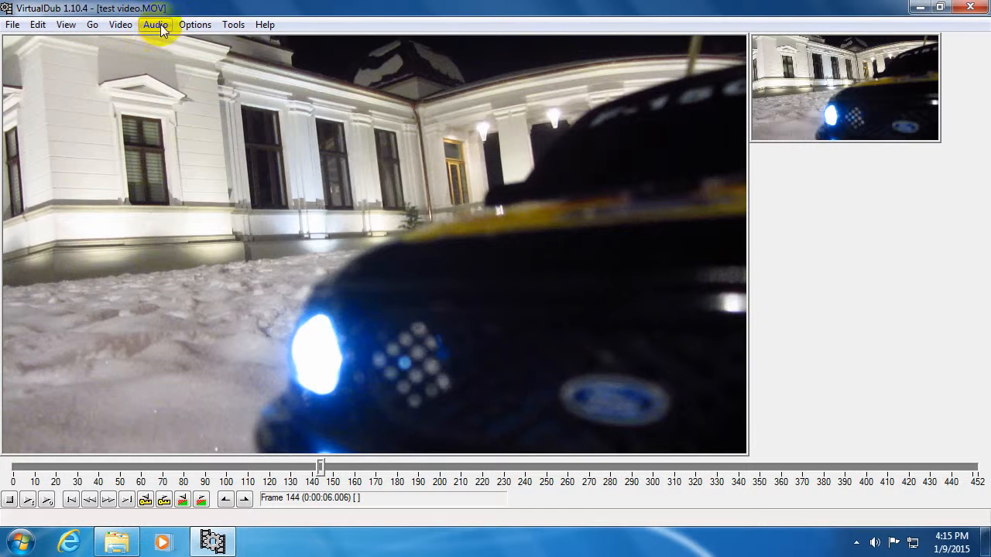
click(155, 25)
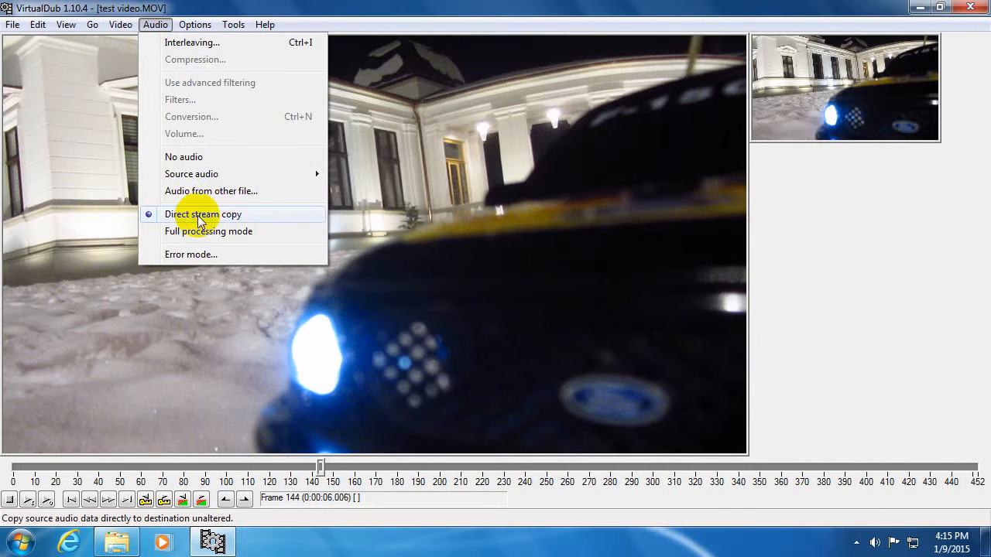
mouse_move(127, 148)
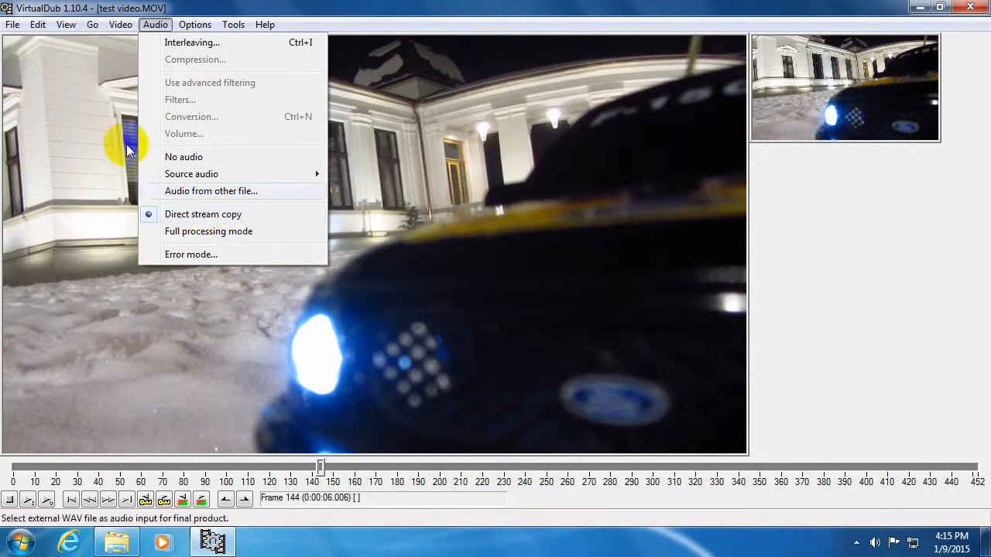
click(12, 25)
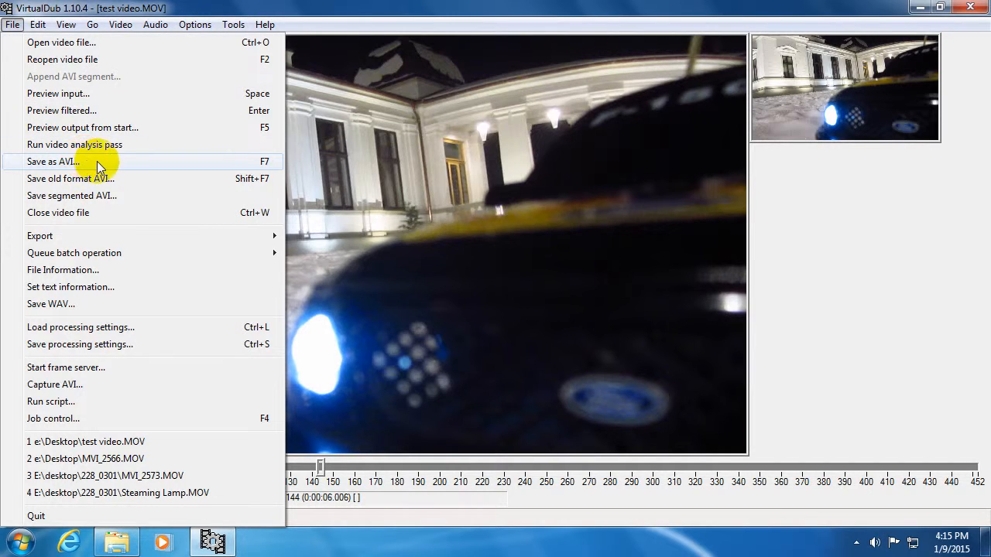
mouse_move(83, 168)
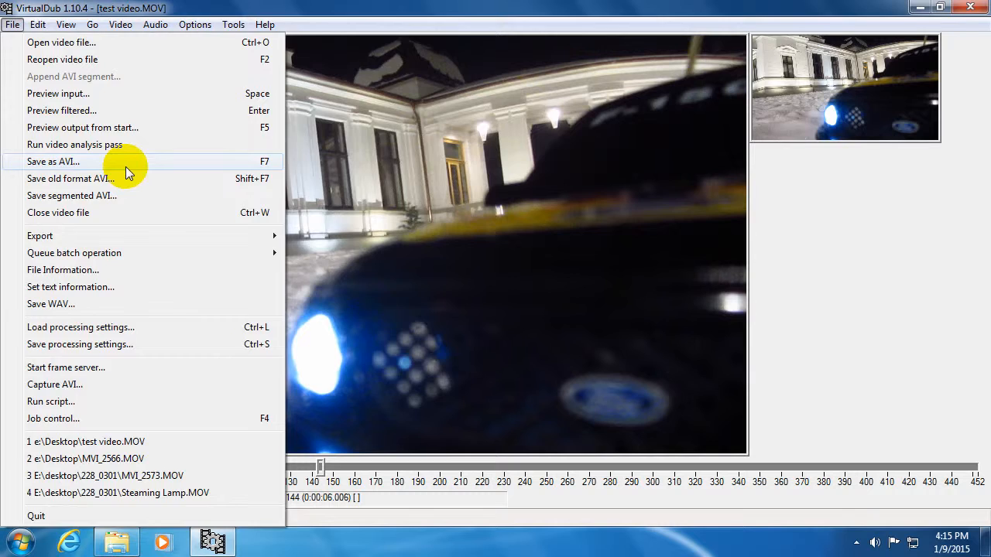
Save the clip as test video-cut.avi on the Desktop and close the open windows
click(52, 161)
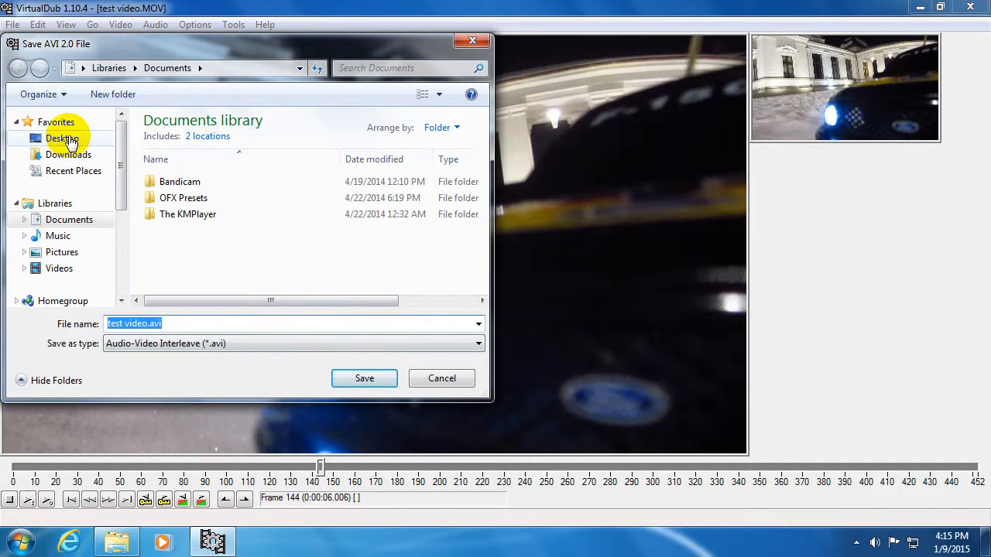
click(62, 140)
text(-cut)
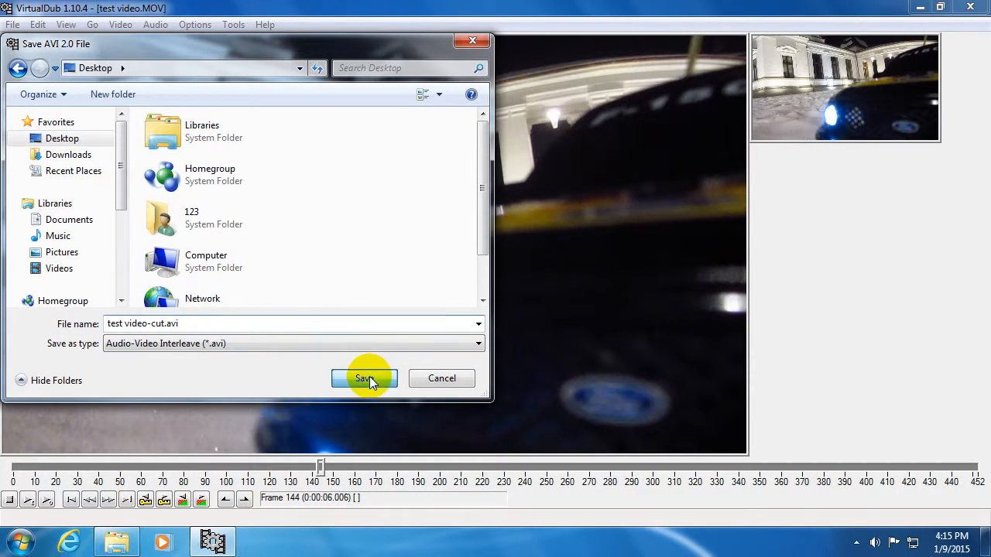
click(364, 377)
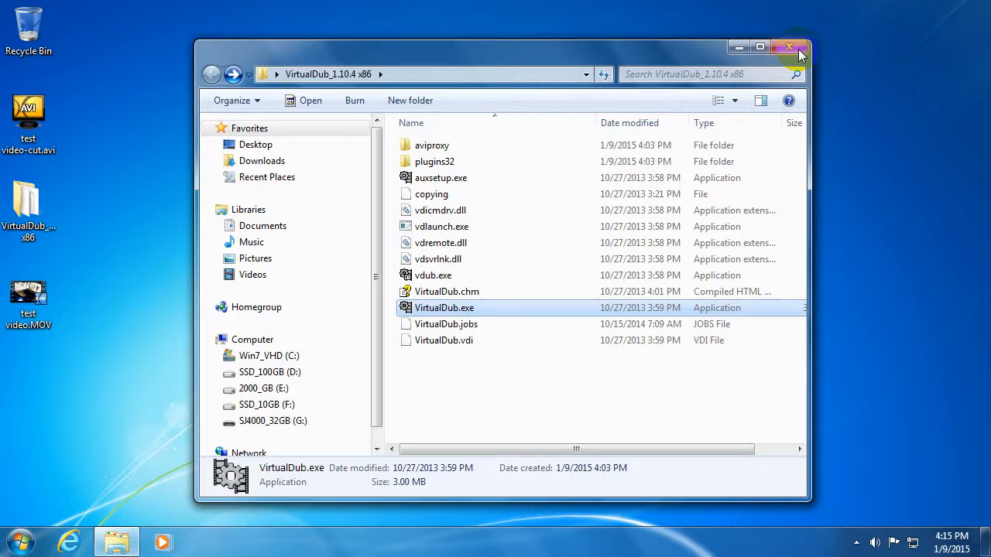
click(790, 47)
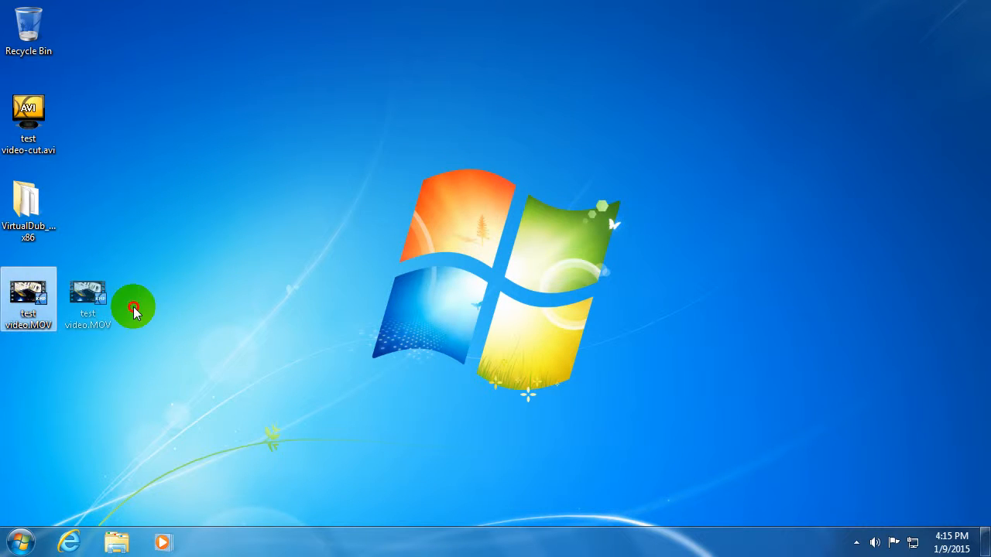